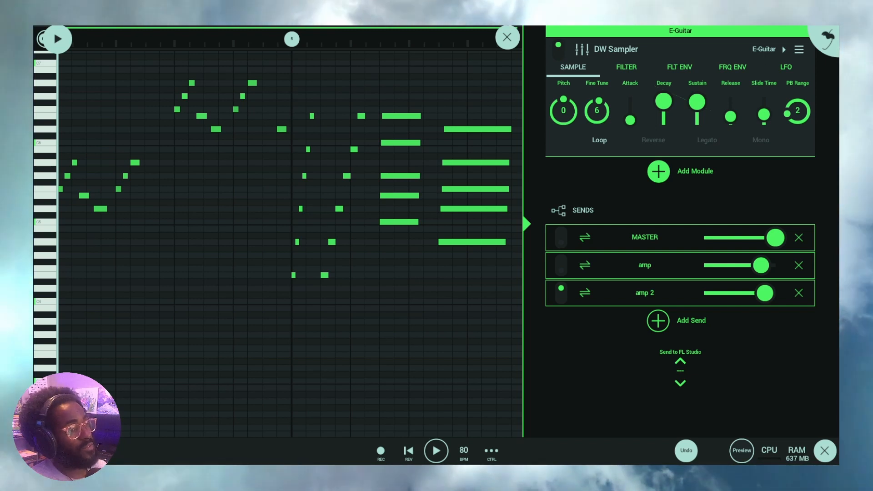
mouse_move(397, 234)
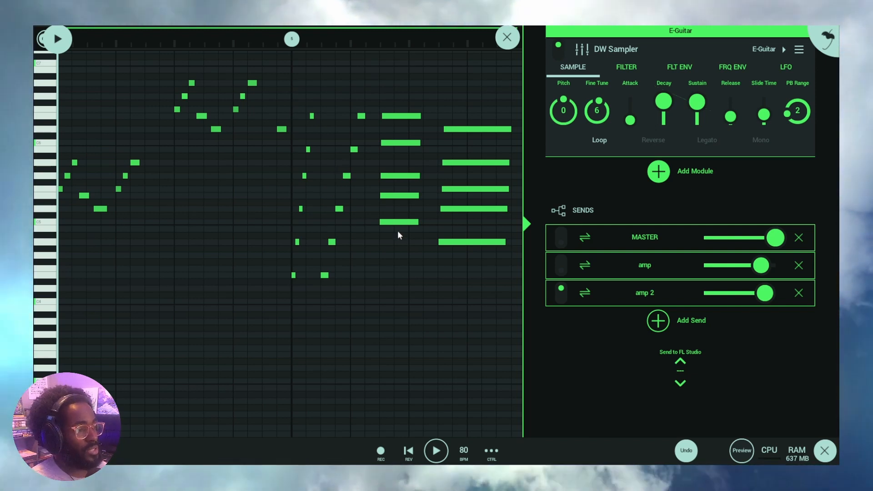
mouse_move(310, 415)
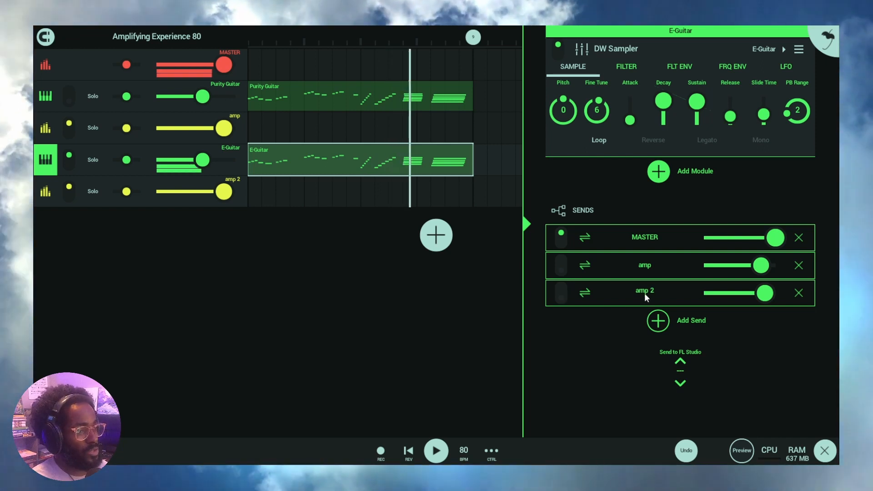
Bring up the amp 2 bus effect chain from the E-Guitar's Sends list
left_click(45, 191)
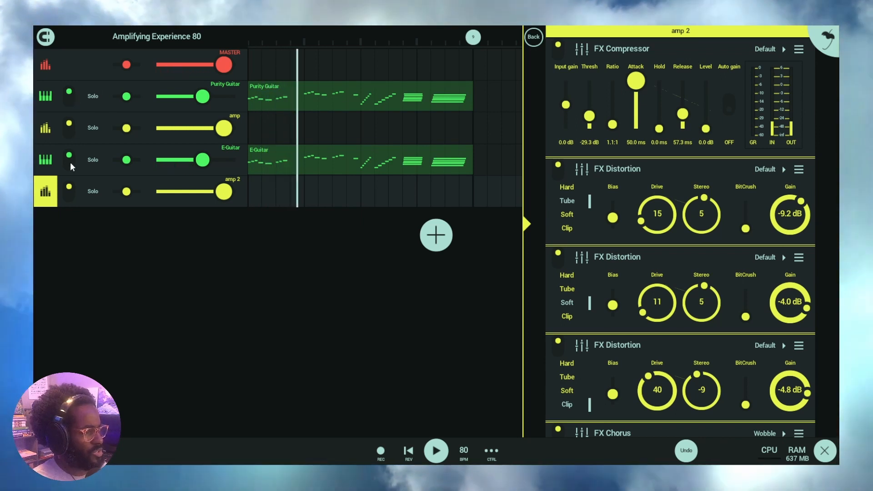
Show the amp bus rack and scroll past its compressor, three distortions and Wobble chorus to the equalizer
left_click(45, 95)
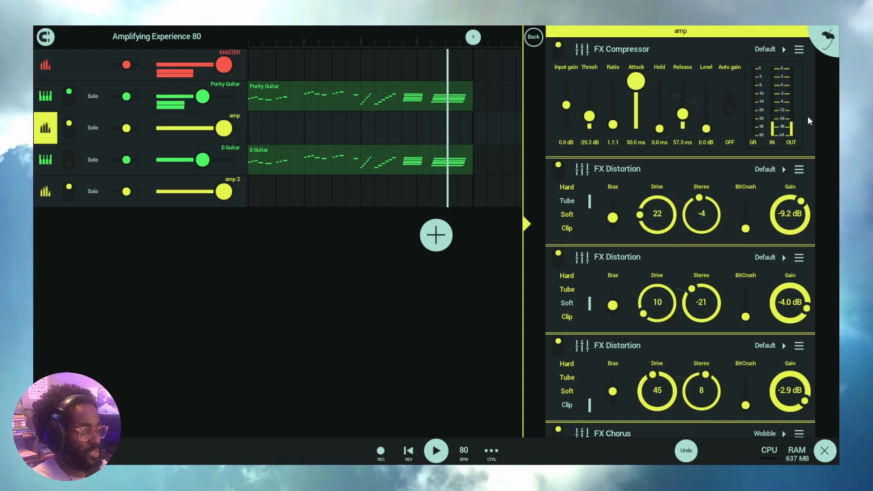
scroll("down", 3)
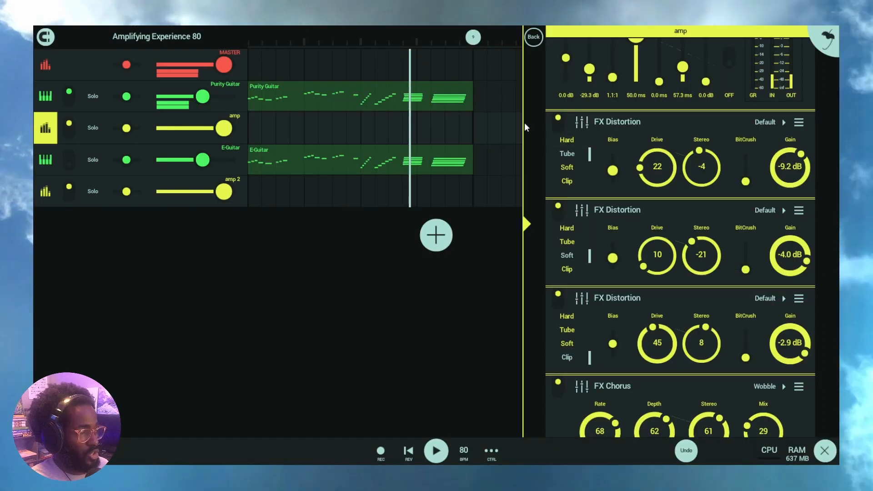
left_click(45, 191)
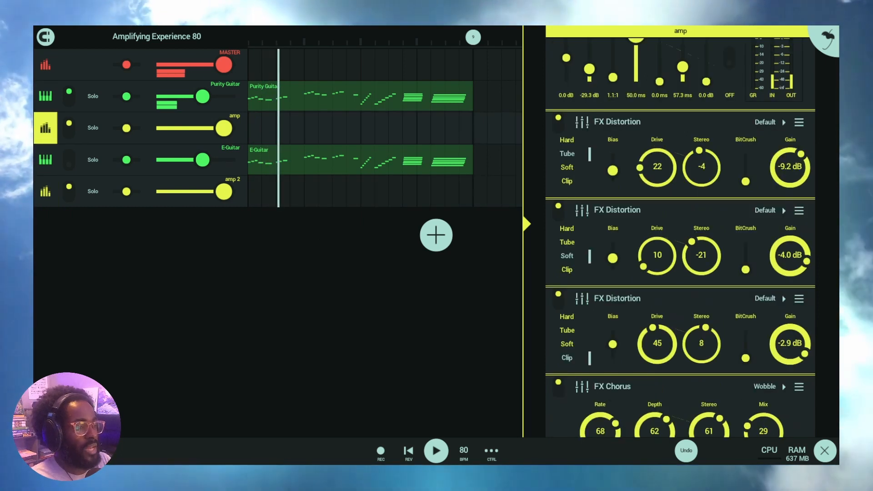
scroll("down", 3)
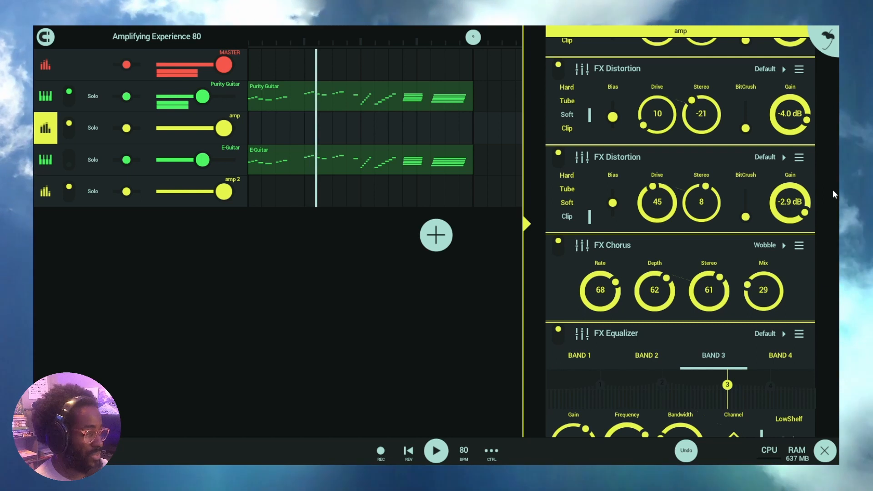
scroll("down", 3)
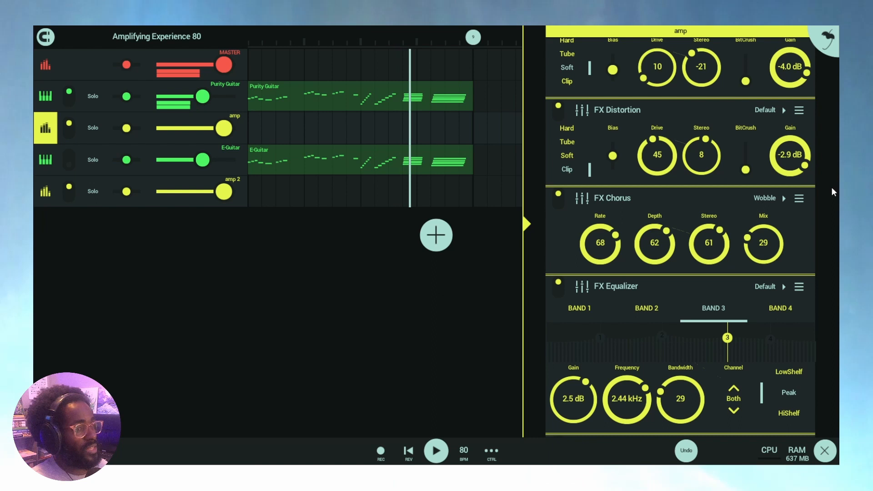
scroll("down", 3)
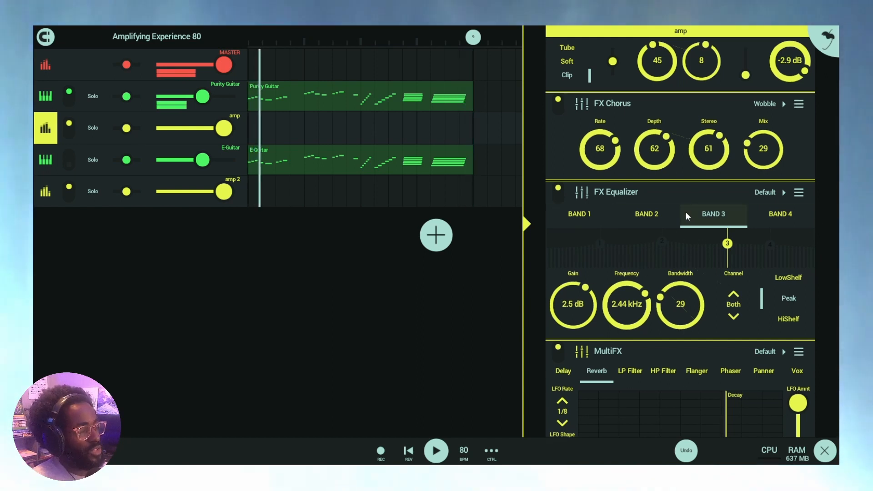
left_click(779, 214)
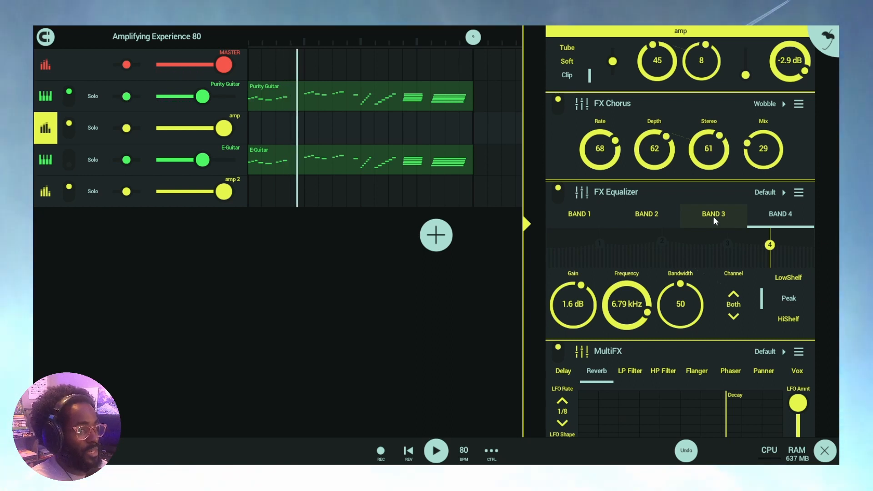
left_click(646, 213)
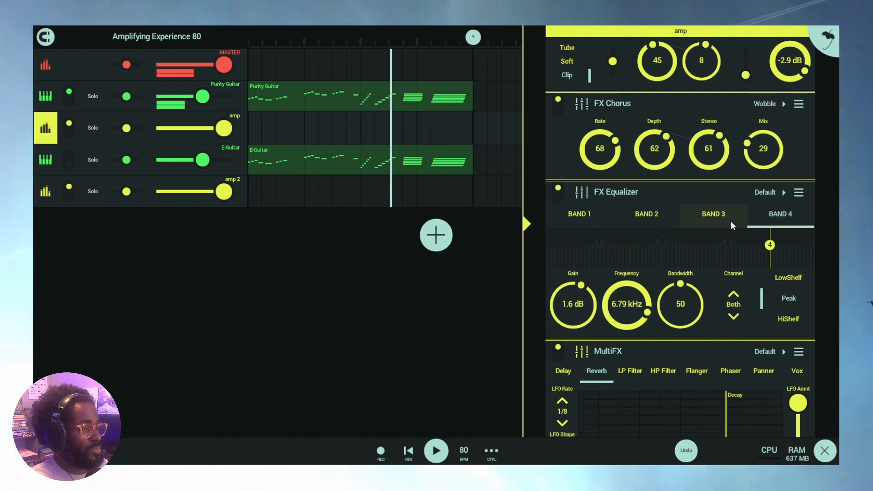
left_click_drag(770, 243, 728, 244)
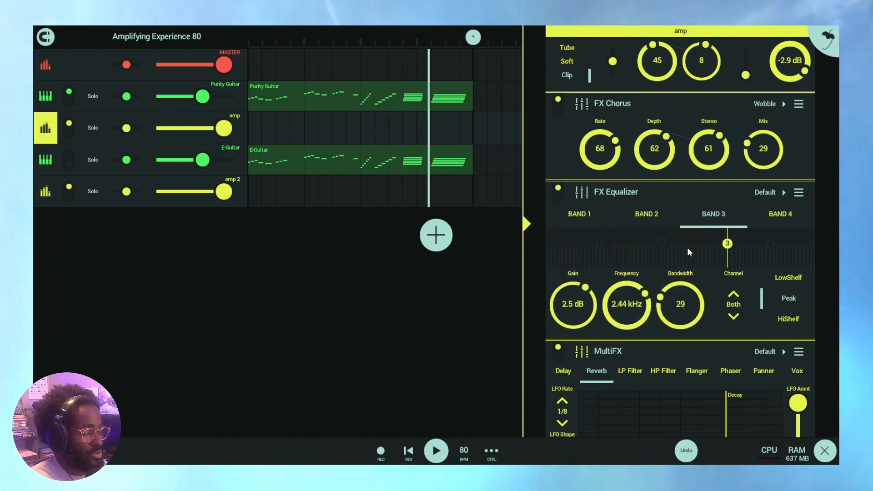
scroll("down", 3)
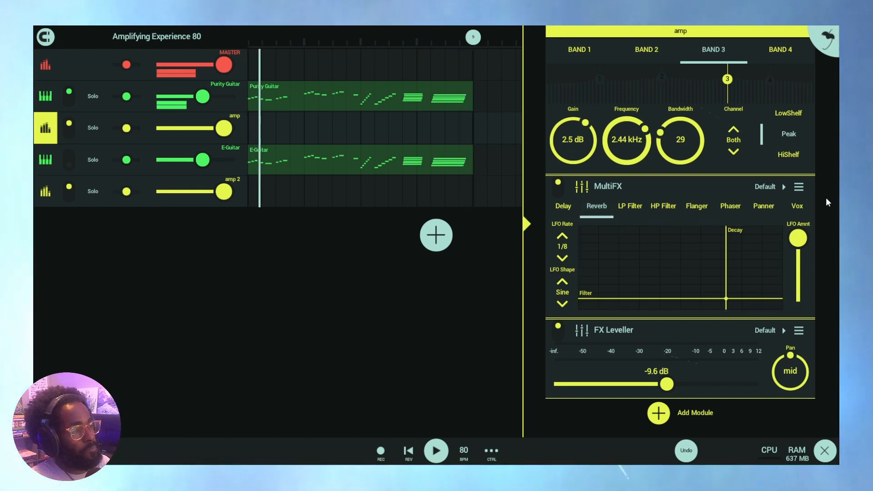
Scroll the amp rack to FX Leveller, then show the Purity Guitar's DW Sampler and sends to MASTER and amp
scroll("down", 3)
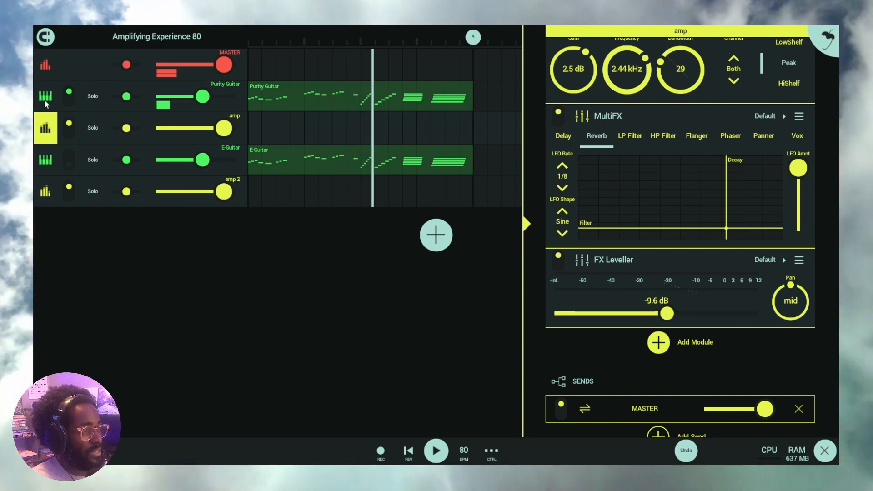
left_click(46, 95)
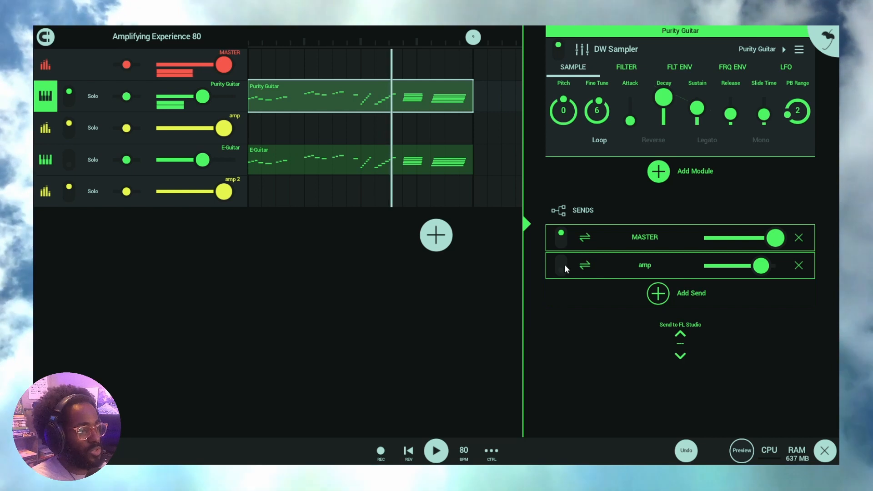
Jump to the amp bus rack from Purity Guitar's amp send, its EQ band 2 at 4.0 dB, 508.4 Hz
left_click(561, 265)
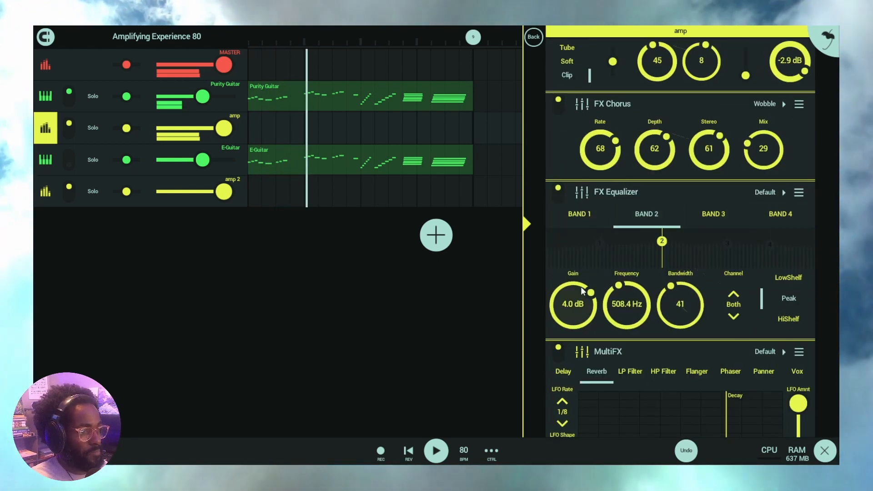
Show EQ band 3 at 2.5 dB, 2.44 kHz, then scroll through the MultiFX reverb to the -9.6 dB Leveller
left_click(578, 214)
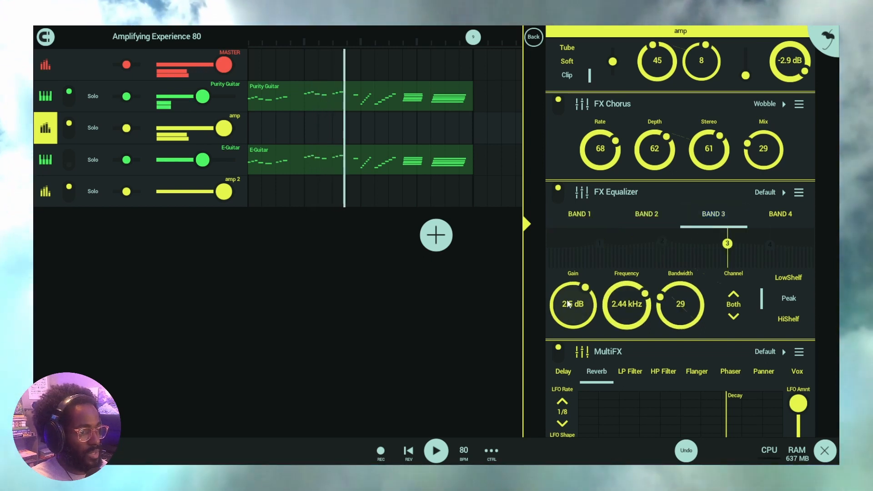
scroll("down", 3)
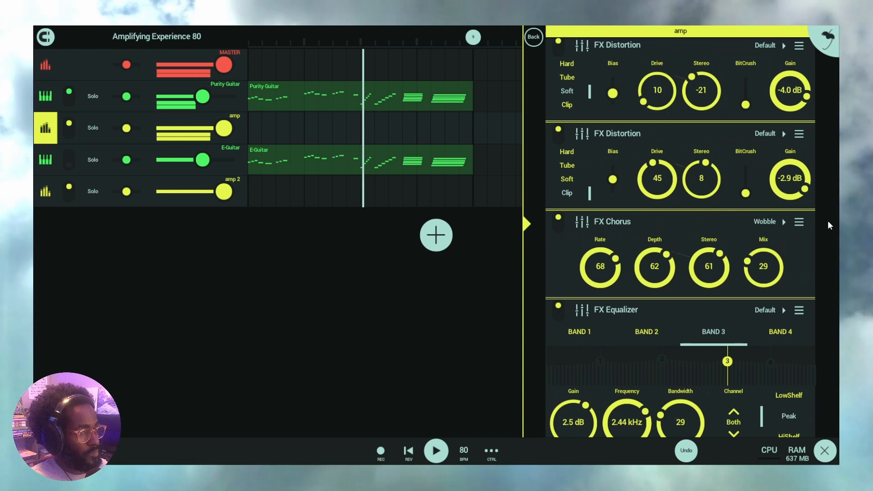
scroll("down", 3)
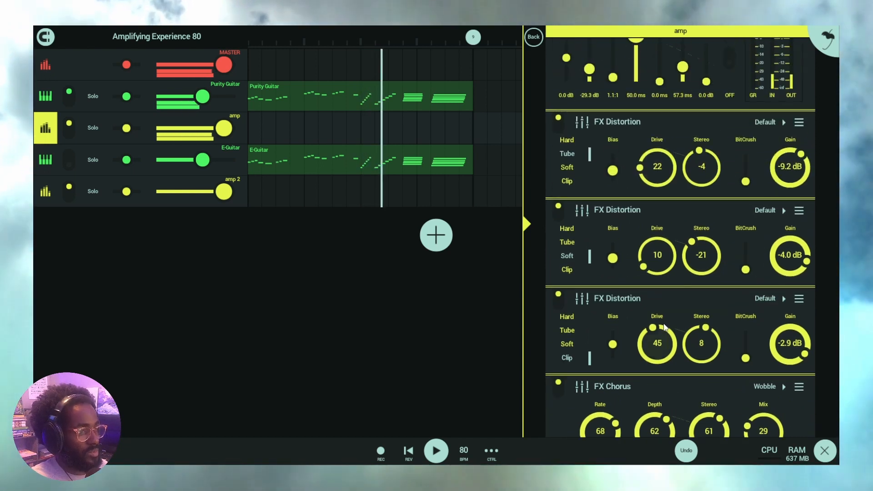
scroll("down", 3)
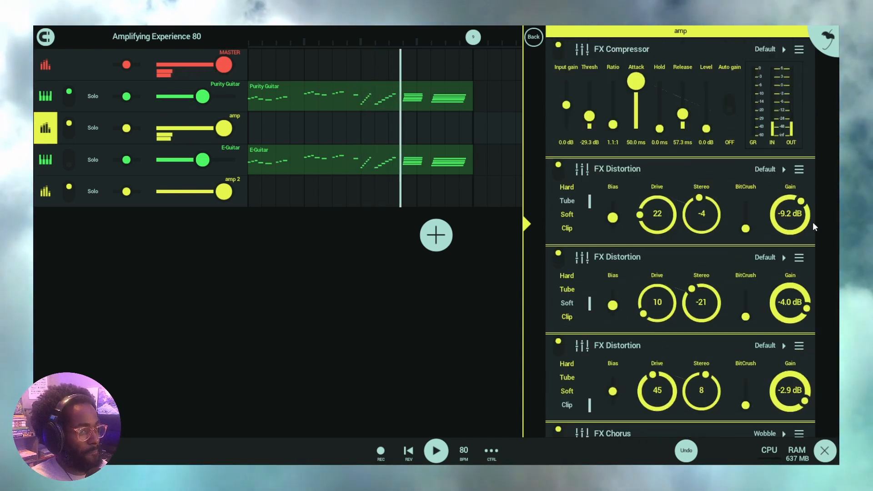
scroll("down", 3)
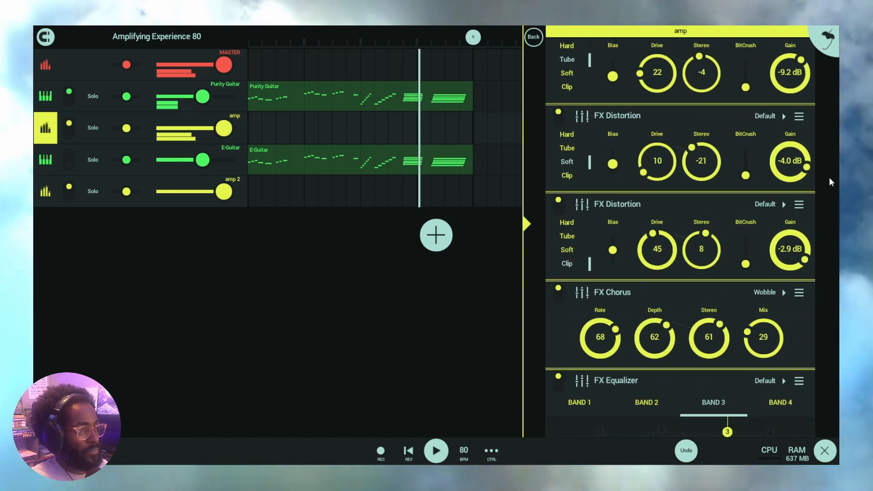
scroll("down", 3)
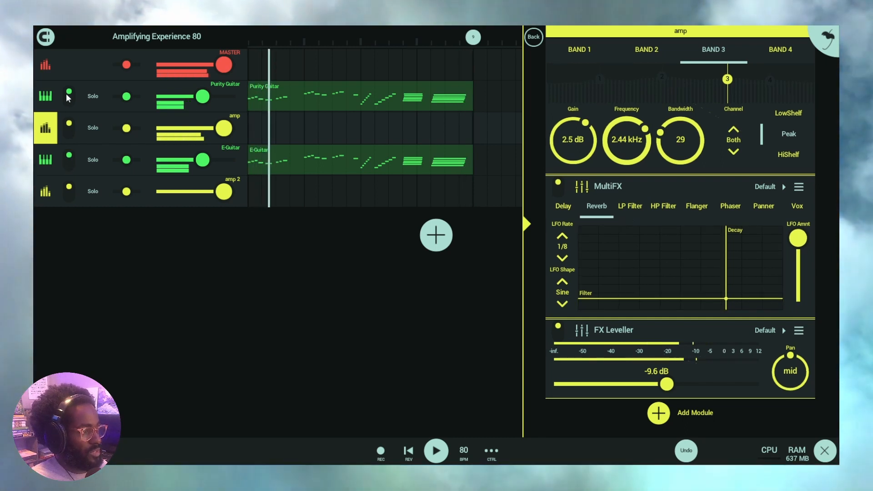
Reach the amp 2 bus equalizer through the E-Guitar's amp 2 send
left_click(46, 161)
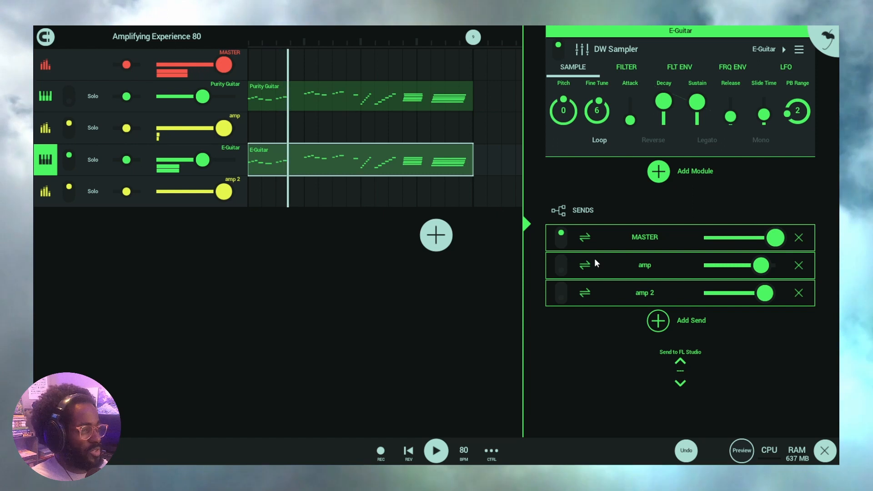
left_click(561, 292)
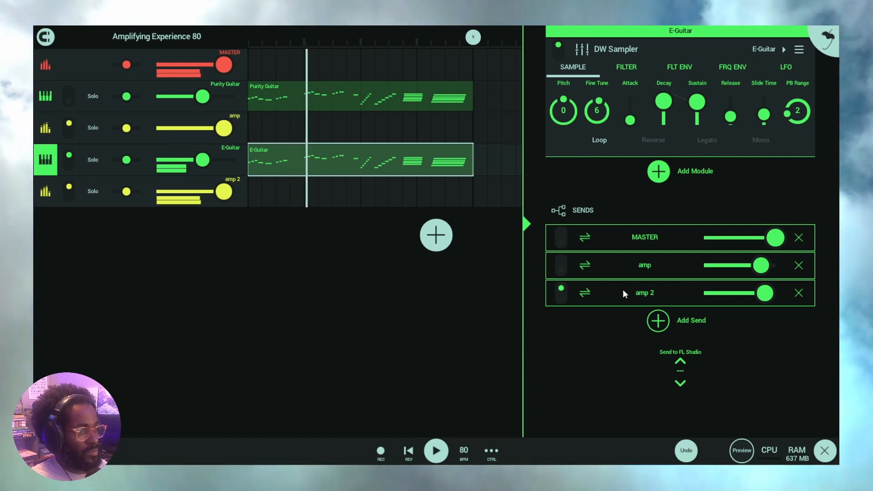
left_click(644, 292)
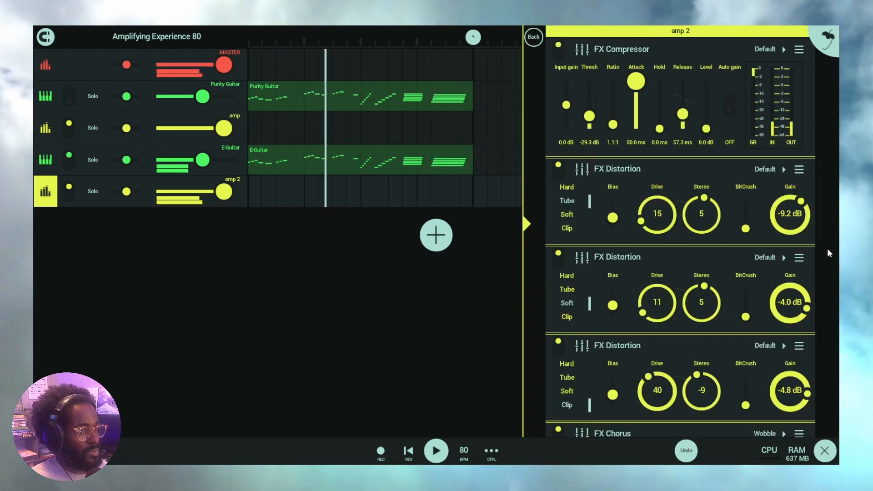
scroll("down", 3)
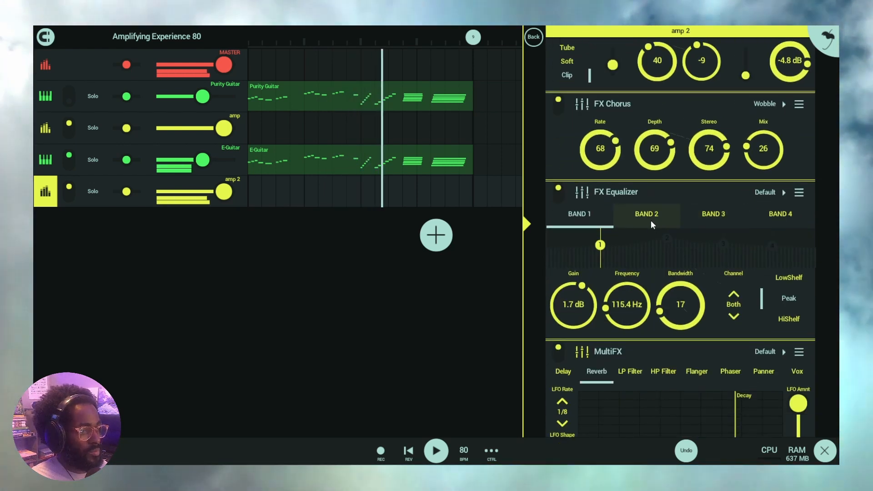
Boost amp 2's EQ band 3 at 2.21 kHz to 3.1 dB, bandwidth 29
left_click(713, 214)
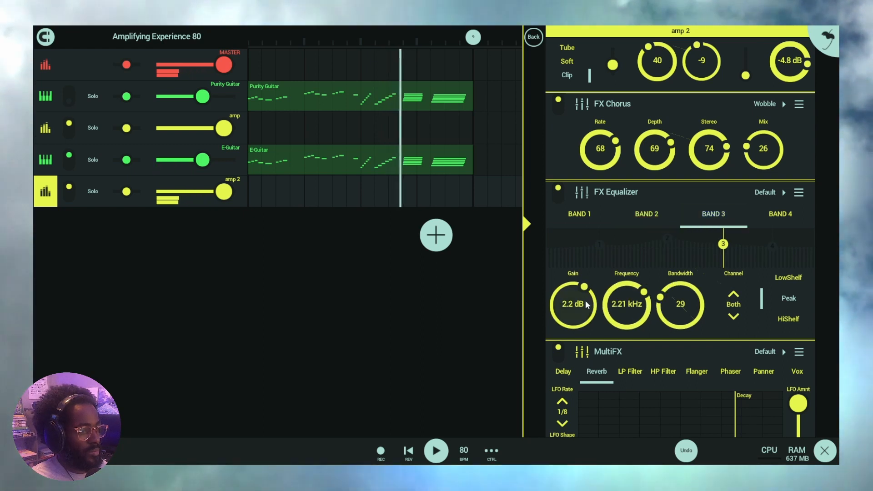
left_click_drag(572, 304, 588, 287)
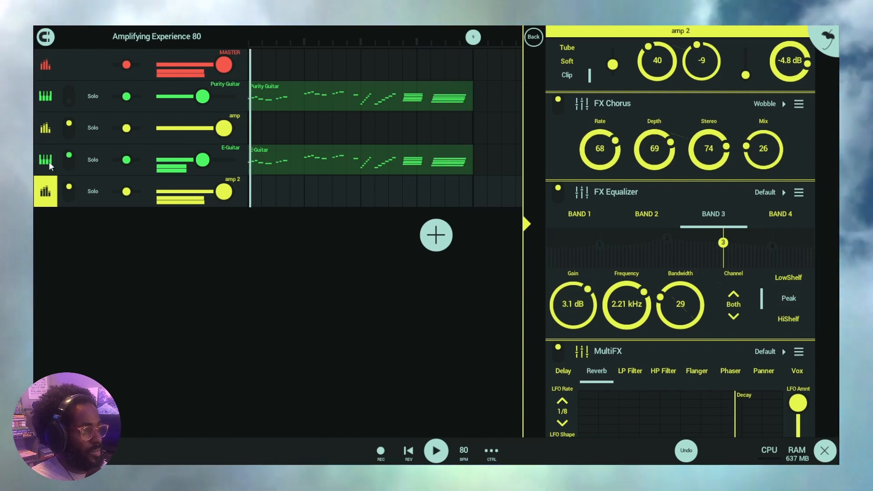
left_click(45, 160)
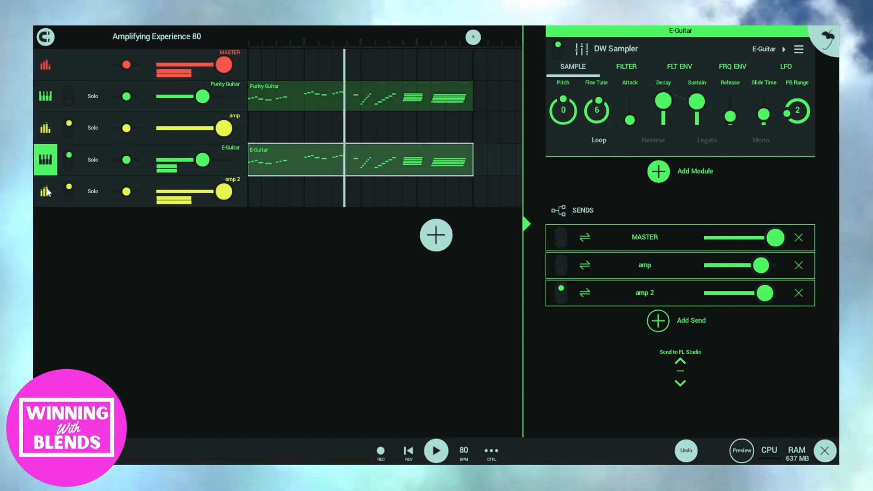
left_click(46, 191)
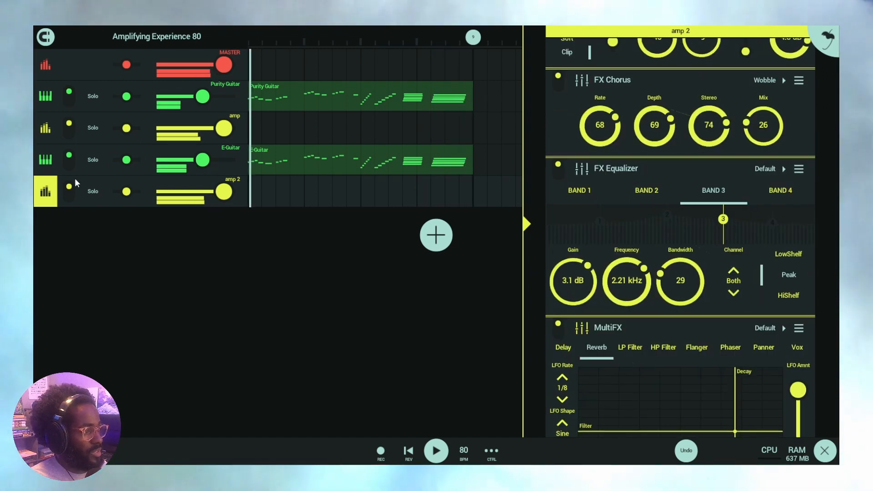
Check the Purity Guitar's sends, then show the amp bus chain with EQ band 3 at 2.5 dB, 2.44 kHz
left_click(46, 96)
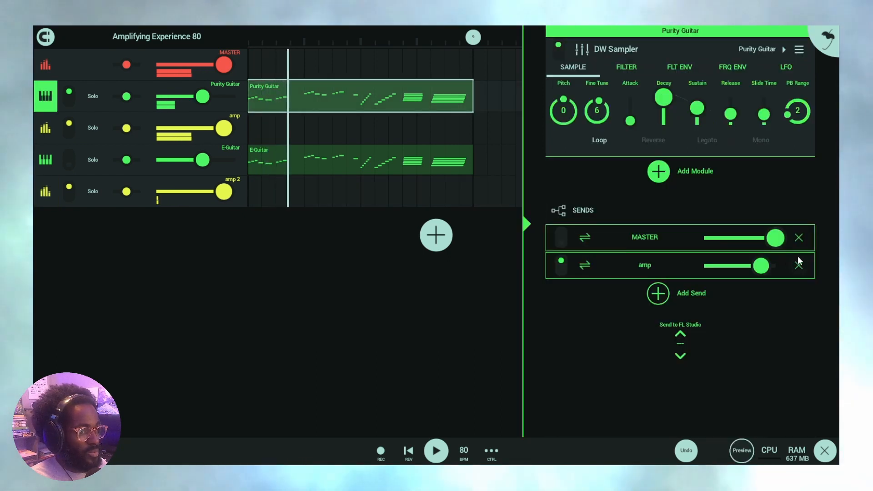
left_click(46, 128)
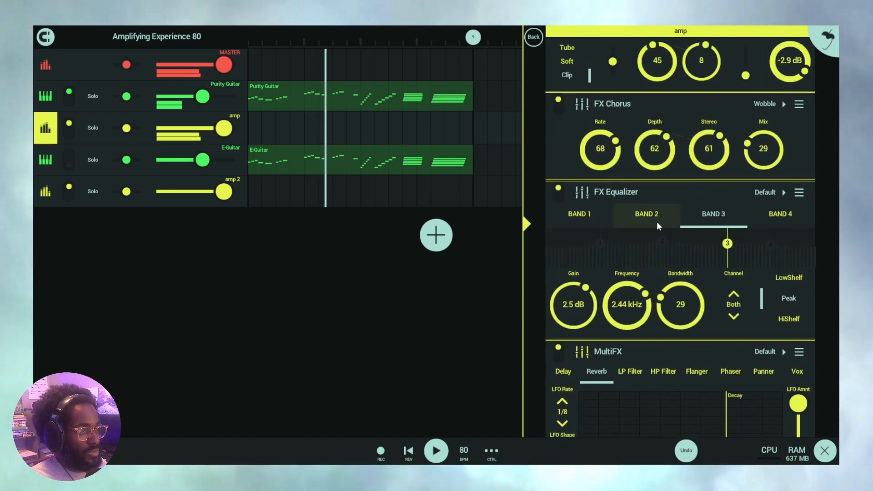
Raise the amp bus EQ band 3 at 2.44 kHz from 2.5 dB up to 5.8 dB
left_click(713, 214)
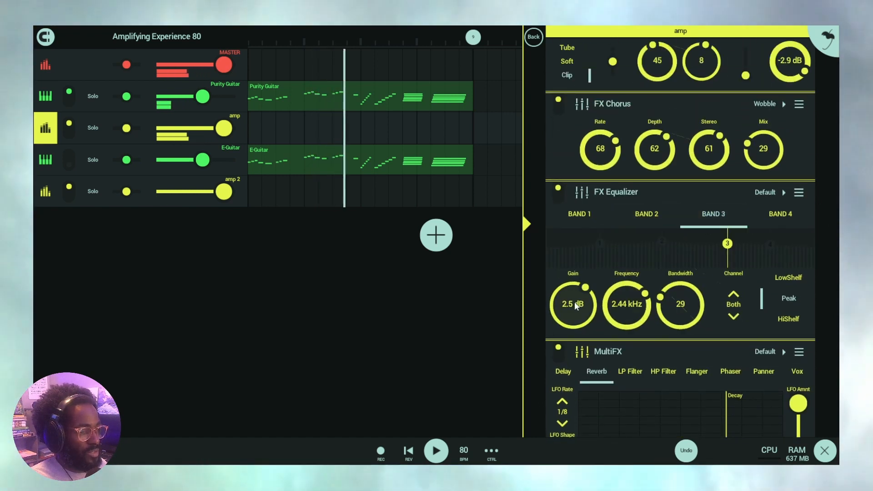
left_click_drag(572, 304, 572, 289)
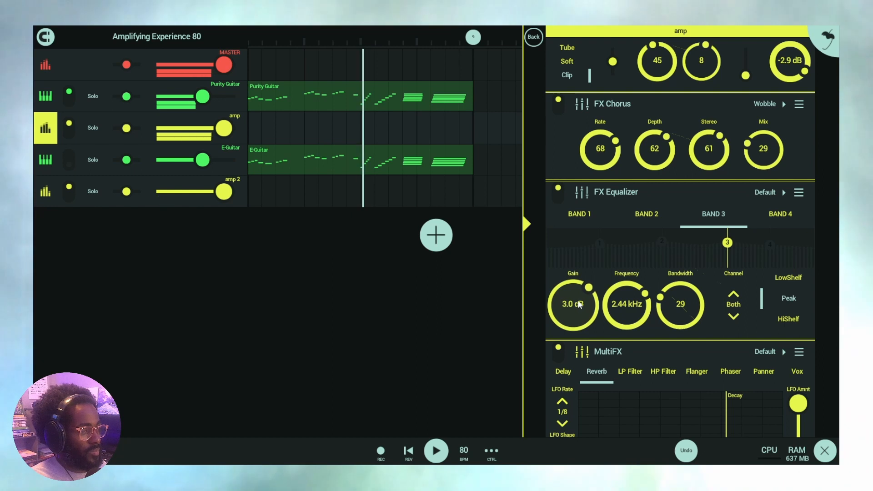
left_click_drag(573, 305, 580, 289)
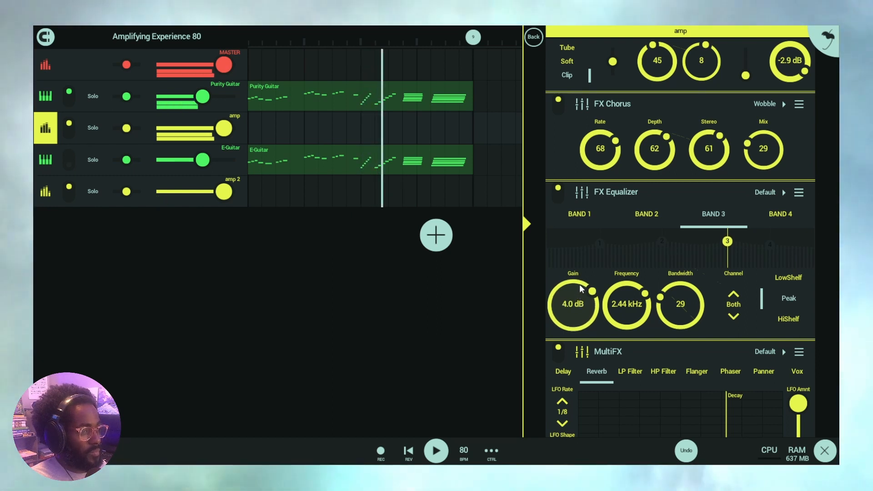
left_click_drag(572, 303, 572, 278)
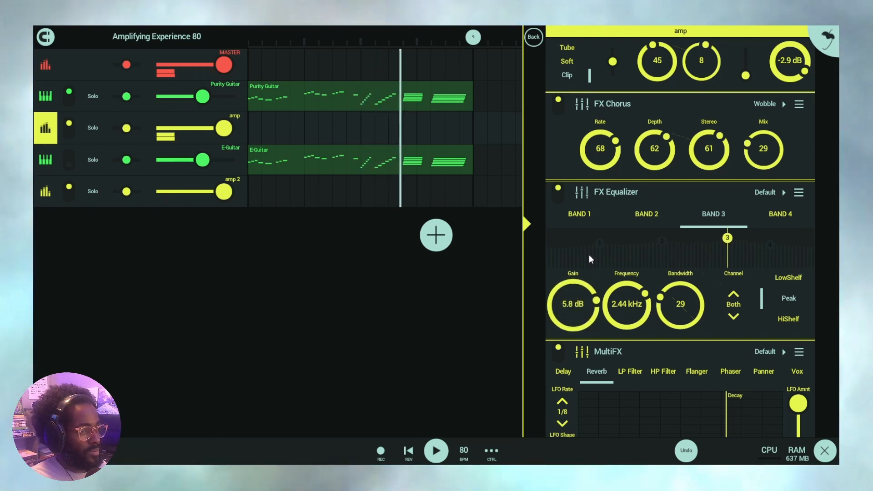
left_click_drag(572, 304, 572, 312)
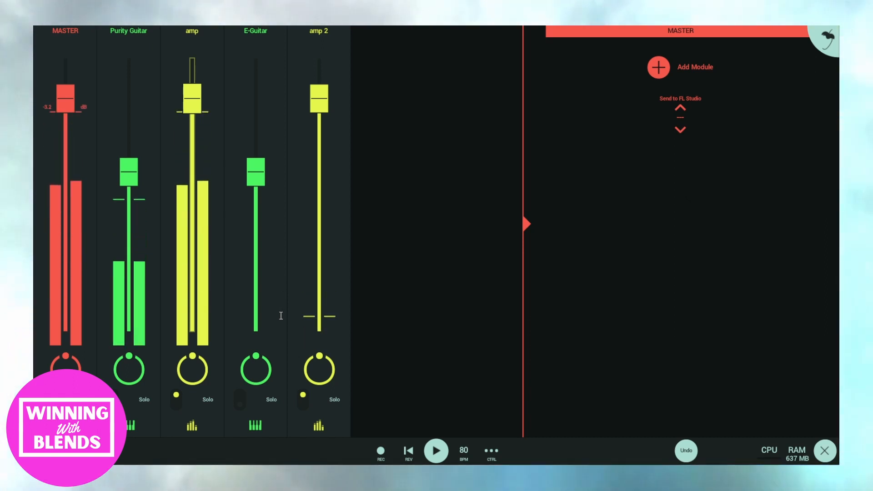
Show the amp bus effect chain alongside the mixer from the amp strip's FX icon
left_click_drag(65, 97, 66, 103)
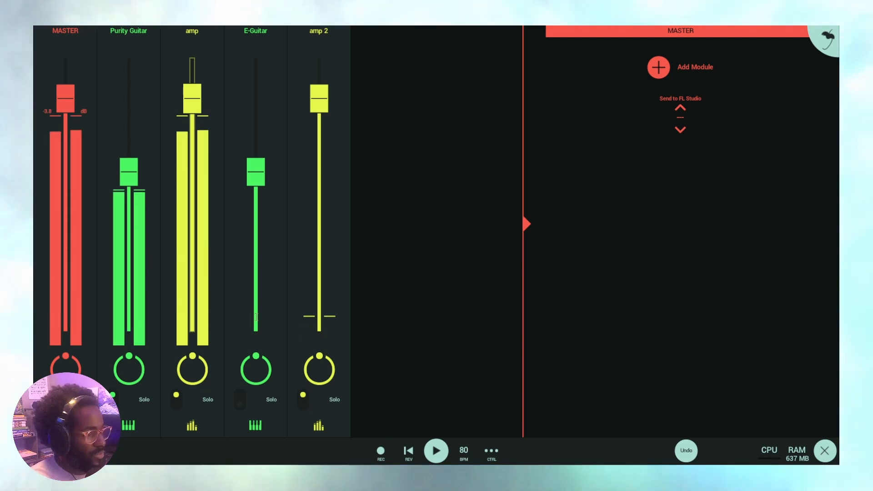
left_click(192, 426)
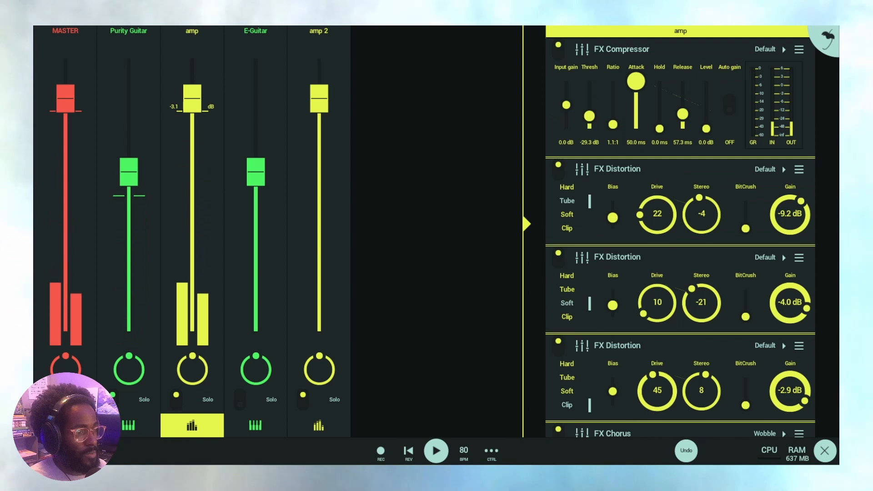
scroll("down", 3)
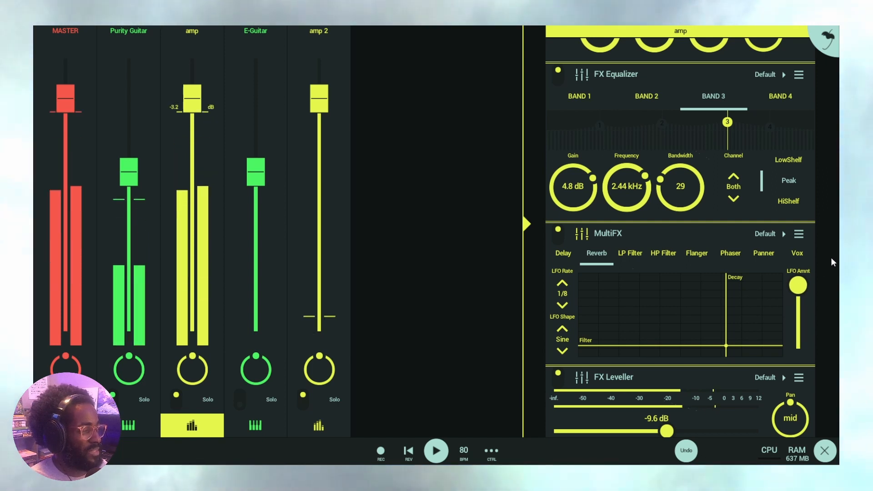
left_click_drag(192, 87, 192, 100)
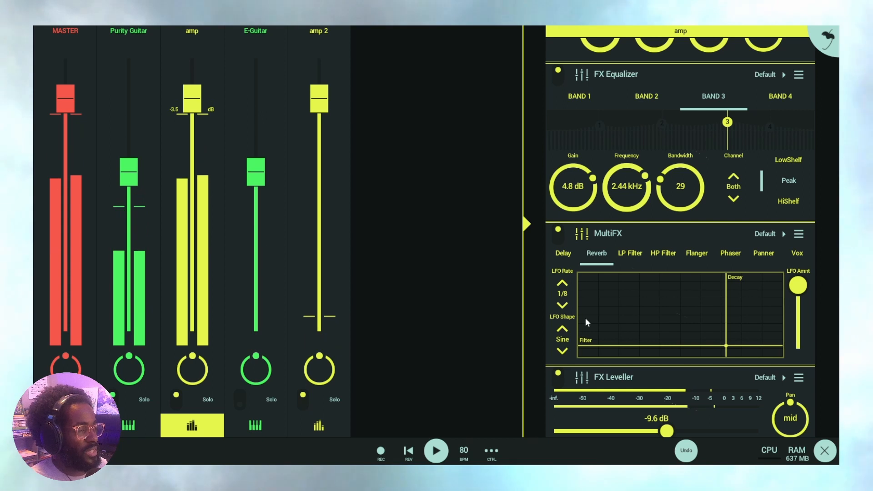
left_click(563, 294)
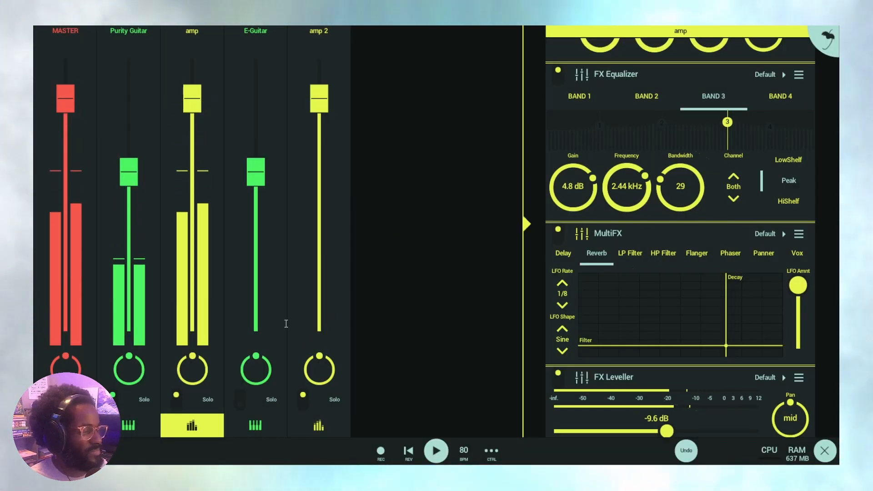
left_click_drag(192, 99, 192, 97)
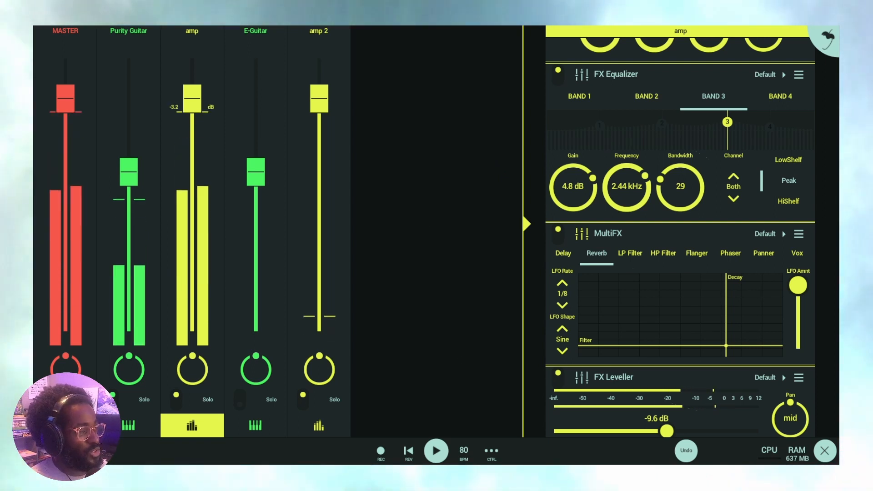
left_click_drag(192, 100, 192, 106)
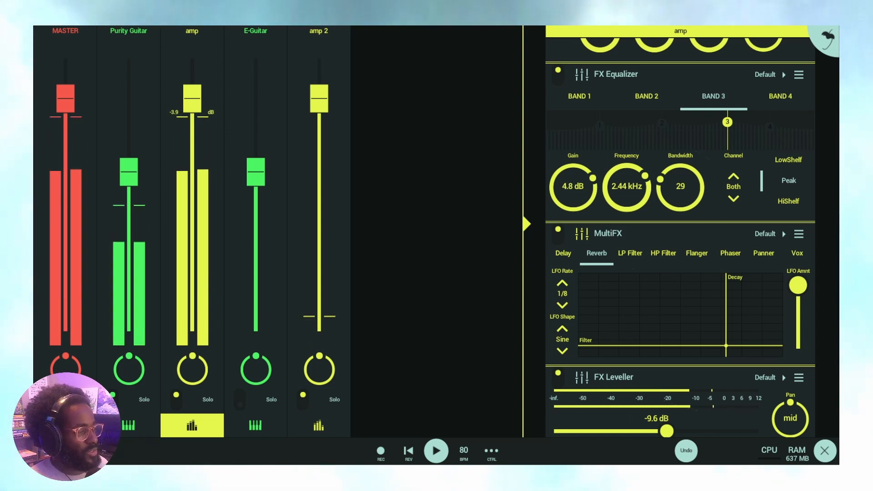
left_click_drag(192, 98, 192, 95)
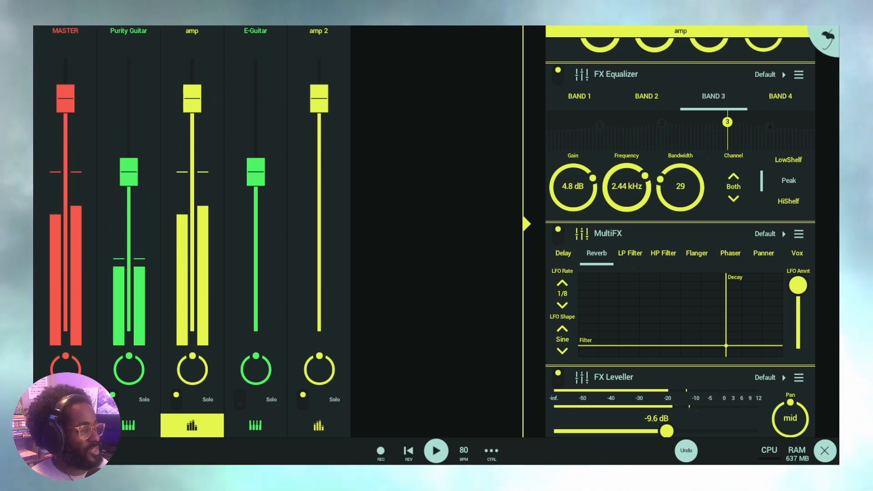
left_click_drag(192, 94, 192, 97)
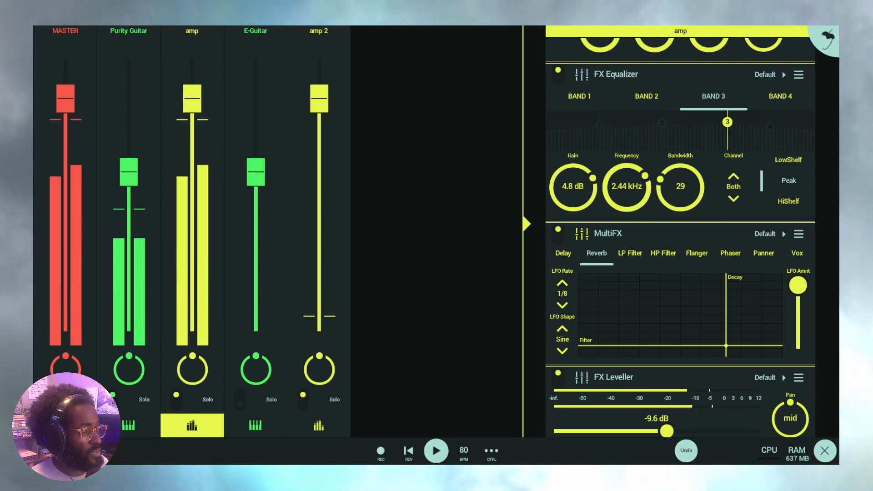
left_click_drag(192, 100, 192, 103)
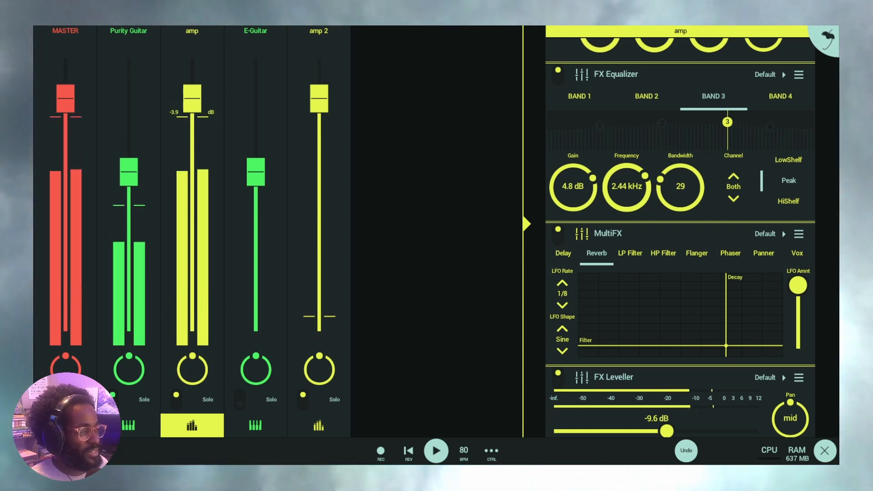
left_click_drag(192, 94, 192, 92)
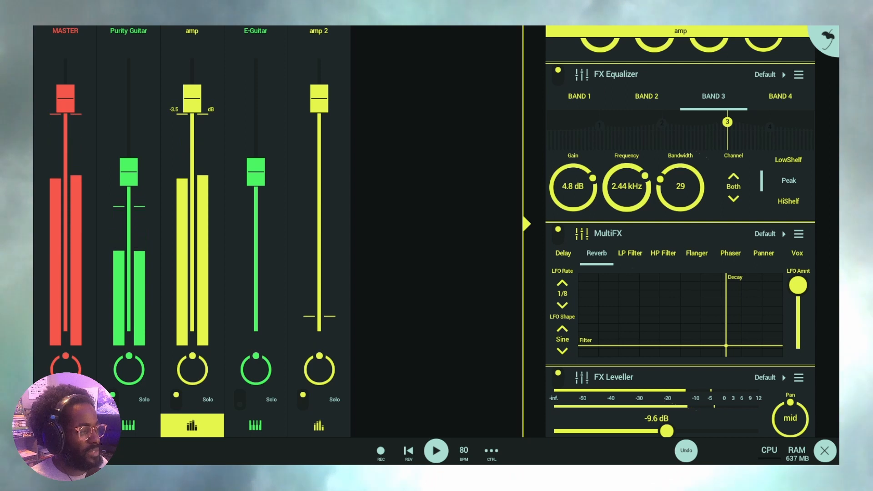